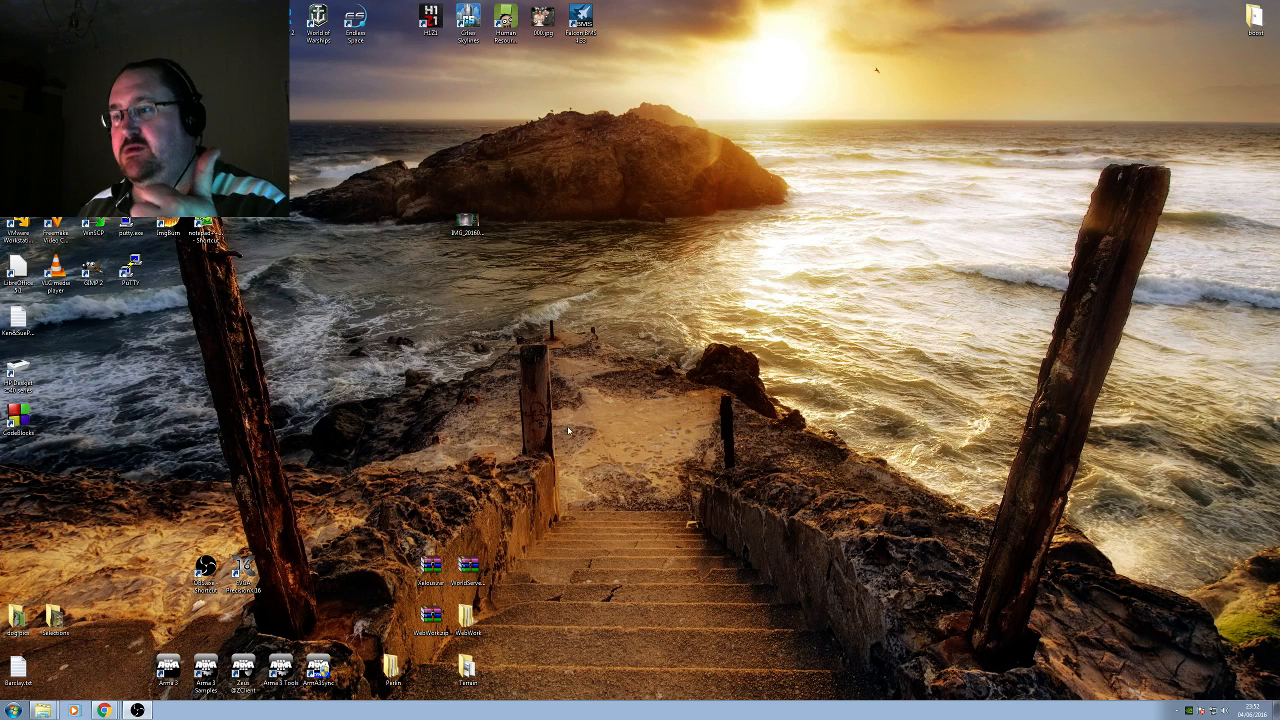
{"action": "mouse_move", "coordinate": [156, 624]}
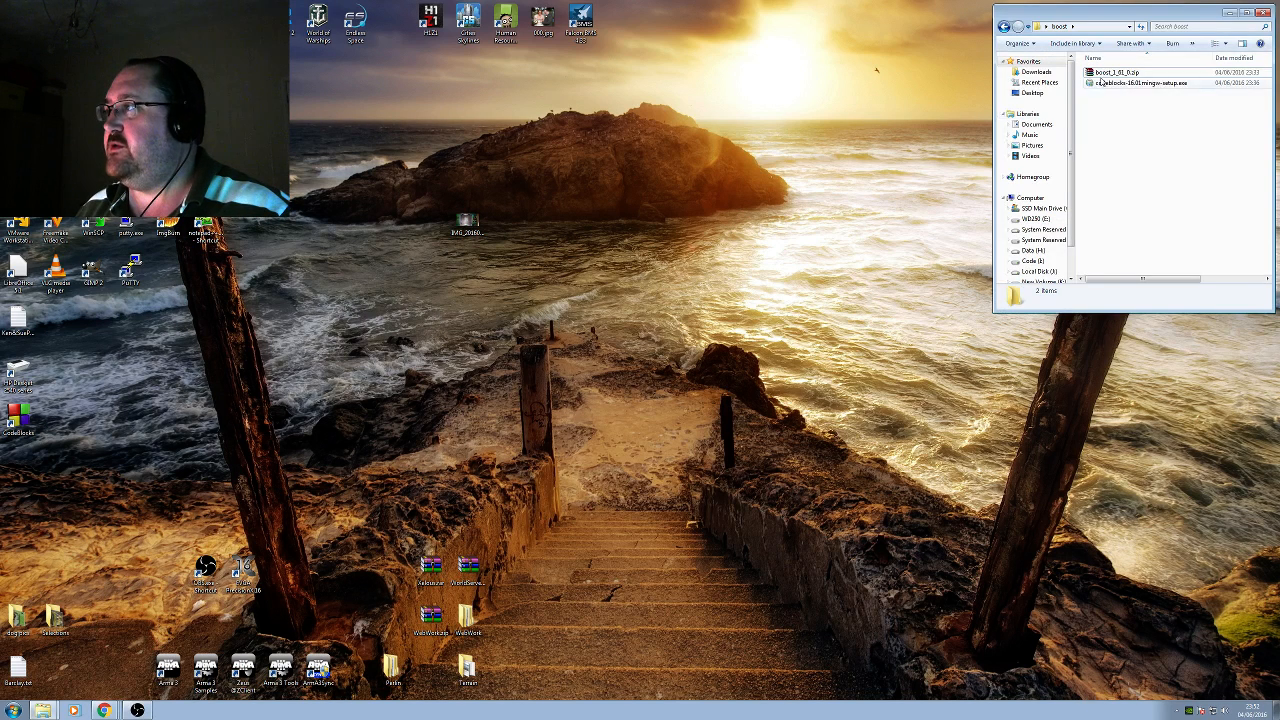
Step: Look over the downloaded boost_1_61_0.zip and codeblocks-16.01mingw-setup.exe in the boost folder
{"action": "left_click", "coordinate": [1116, 72]}
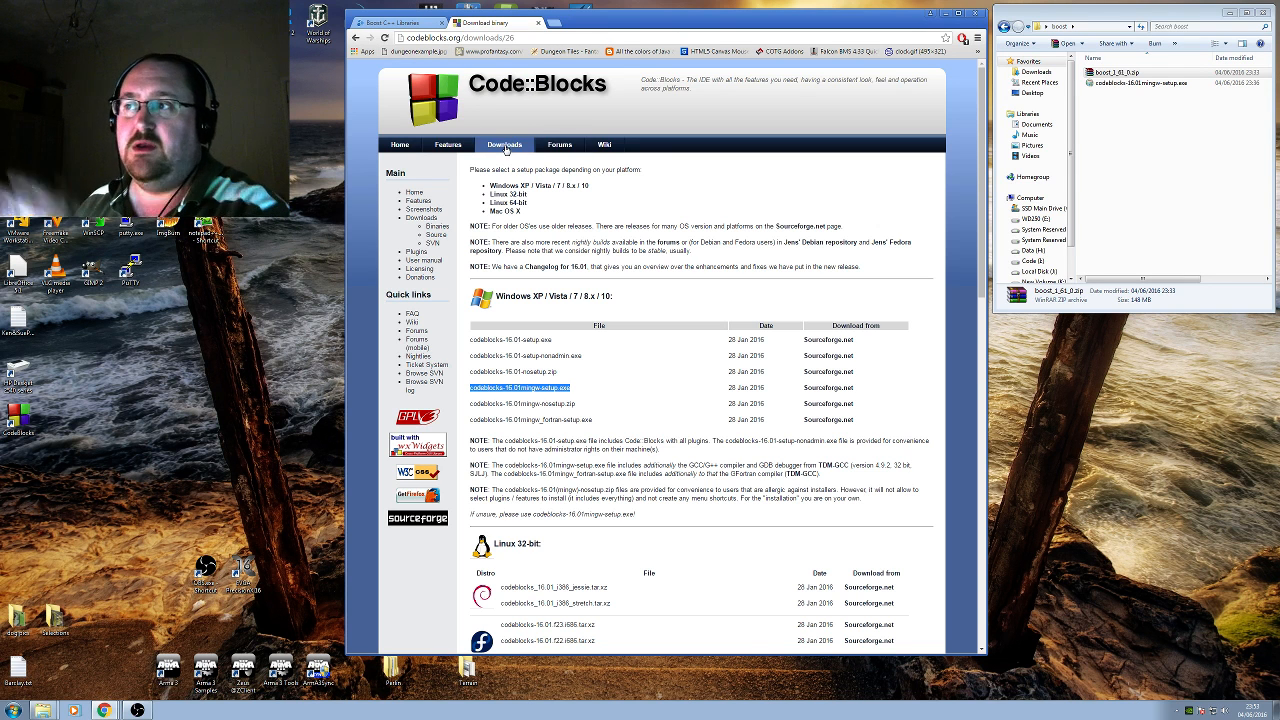
Step: Return to the Code::Blocks downloads page, then leave the browser for the boost folder
{"action": "left_click", "coordinate": [504, 144]}
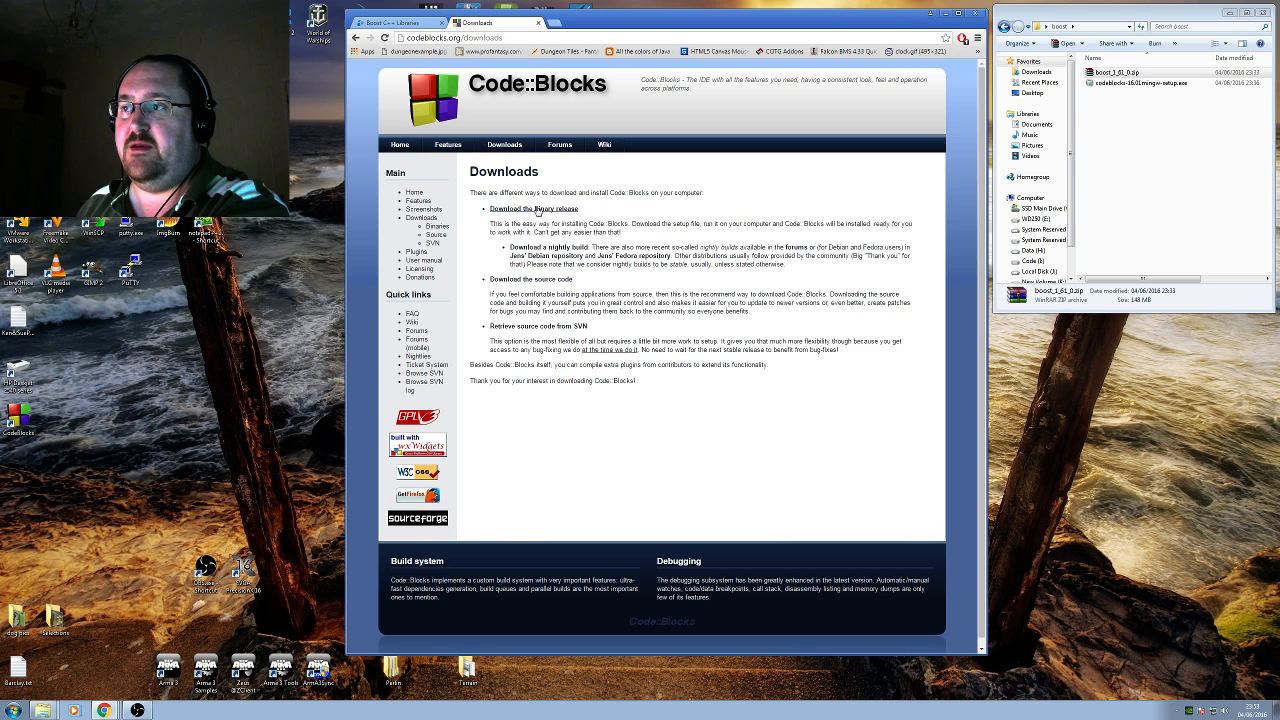
{"action": "left_click", "coordinate": [534, 208]}
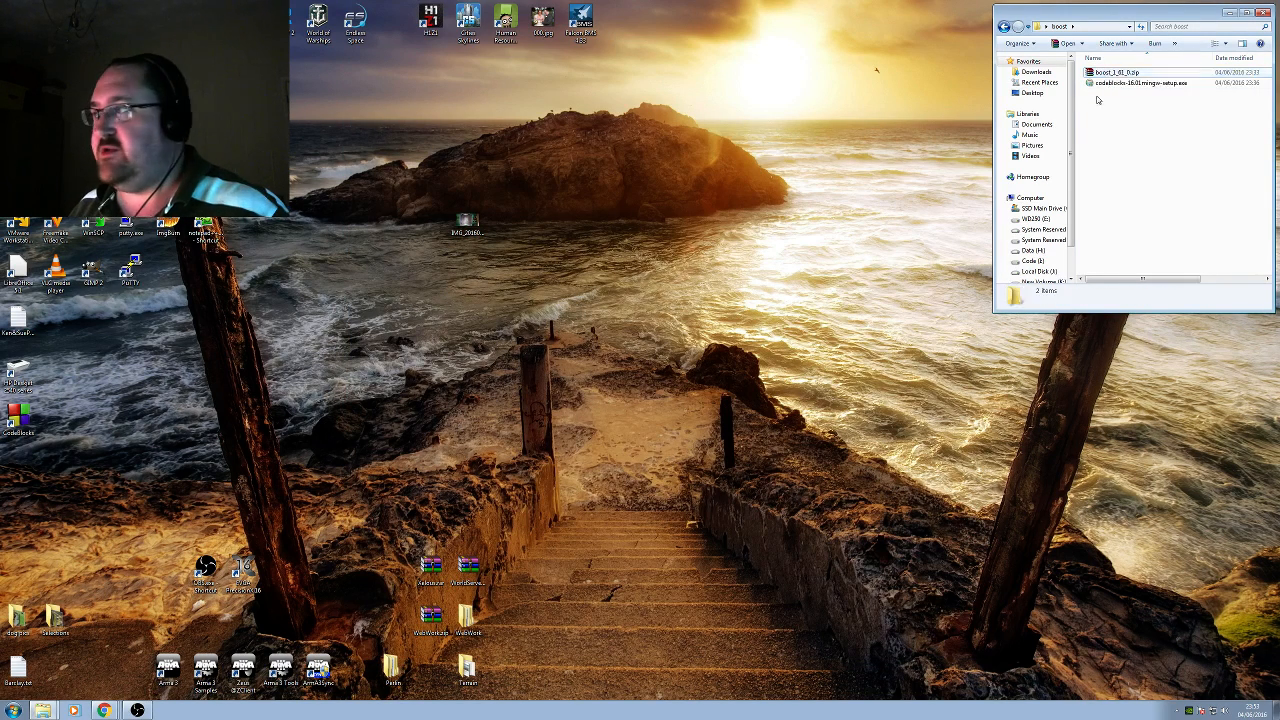
Step: Extract boost_1_61_0.zip into its own boost_1_61_0 folder with 7-Zip
{"action": "right_click", "coordinate": [1116, 72]}
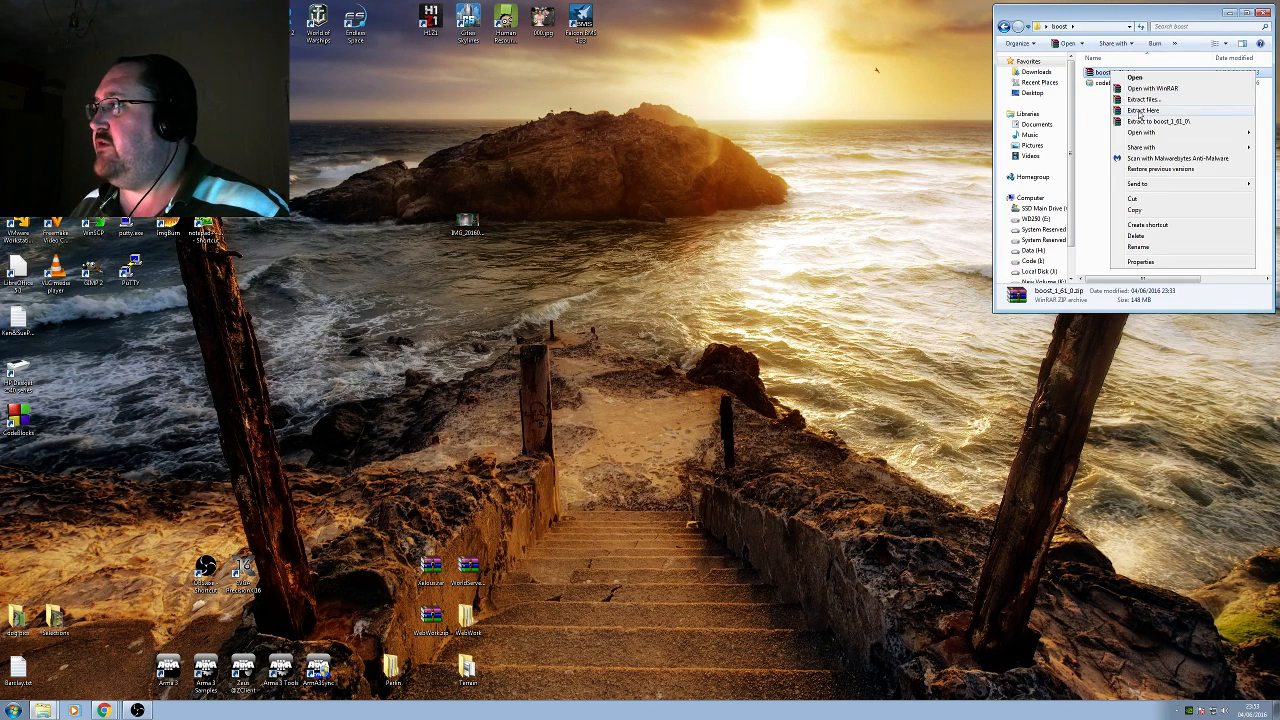
{"action": "left_click", "coordinate": [1144, 110]}
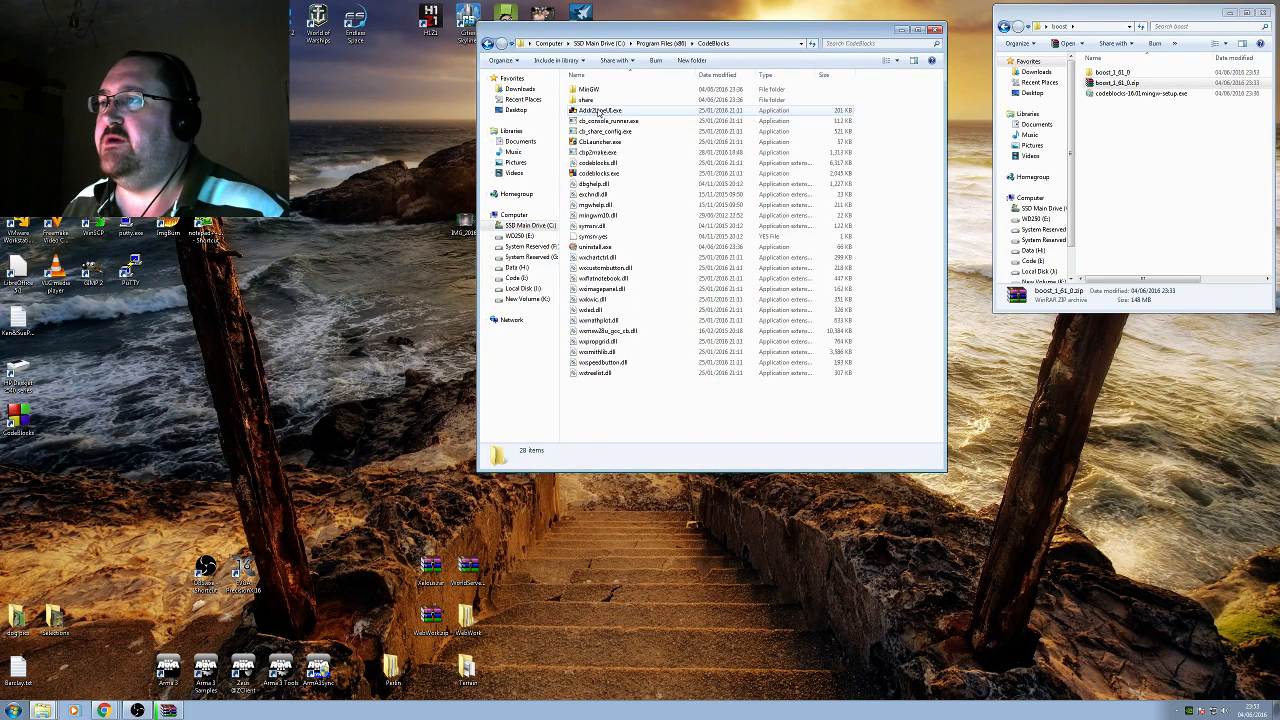
Step: Browse into Code::Blocks MinGW\bin to find the gcc compiler programs
{"action": "double_click", "coordinate": [588, 88]}
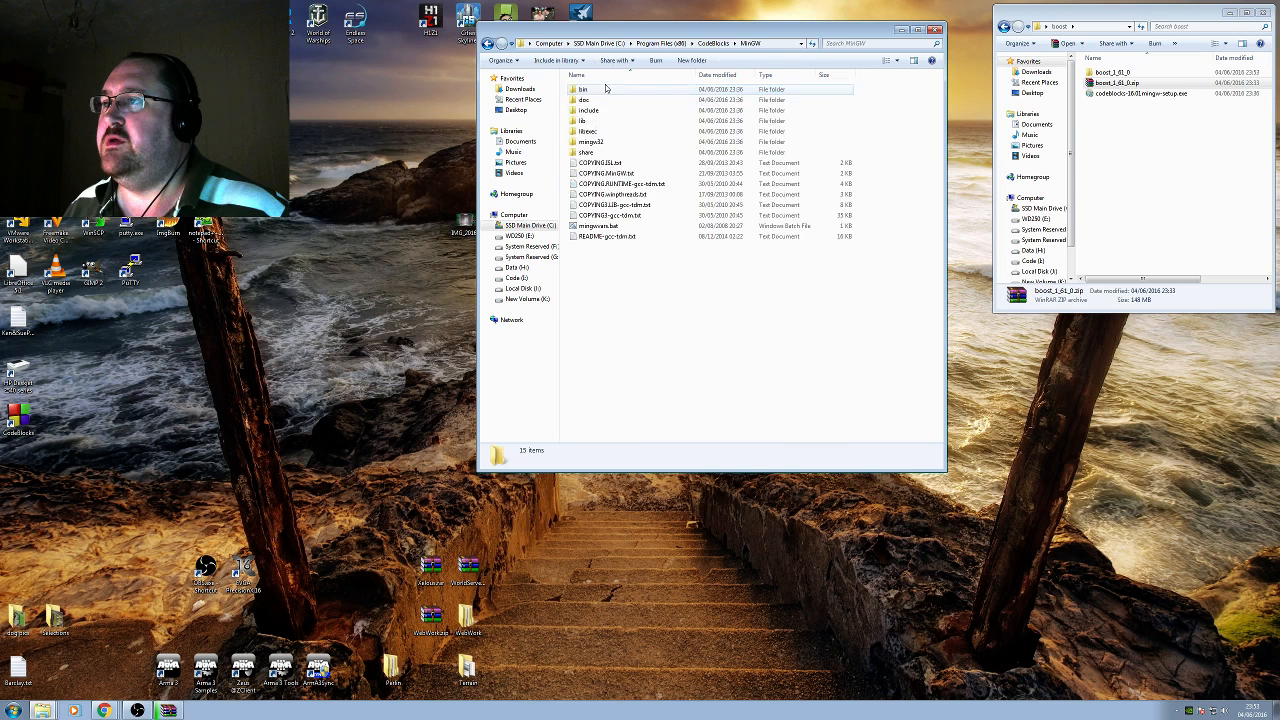
{"action": "double_click", "coordinate": [584, 88]}
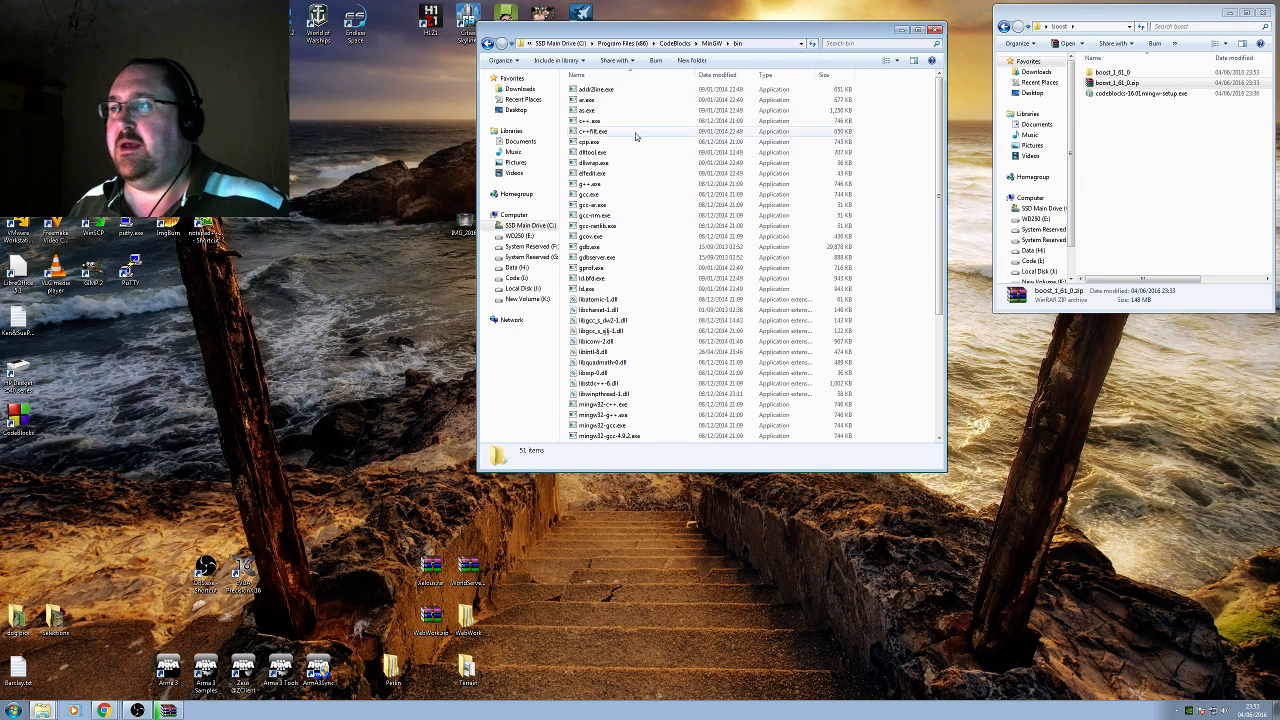
{"action": "scroll", "scroll_direction": "down", "scroll_amount": 3}
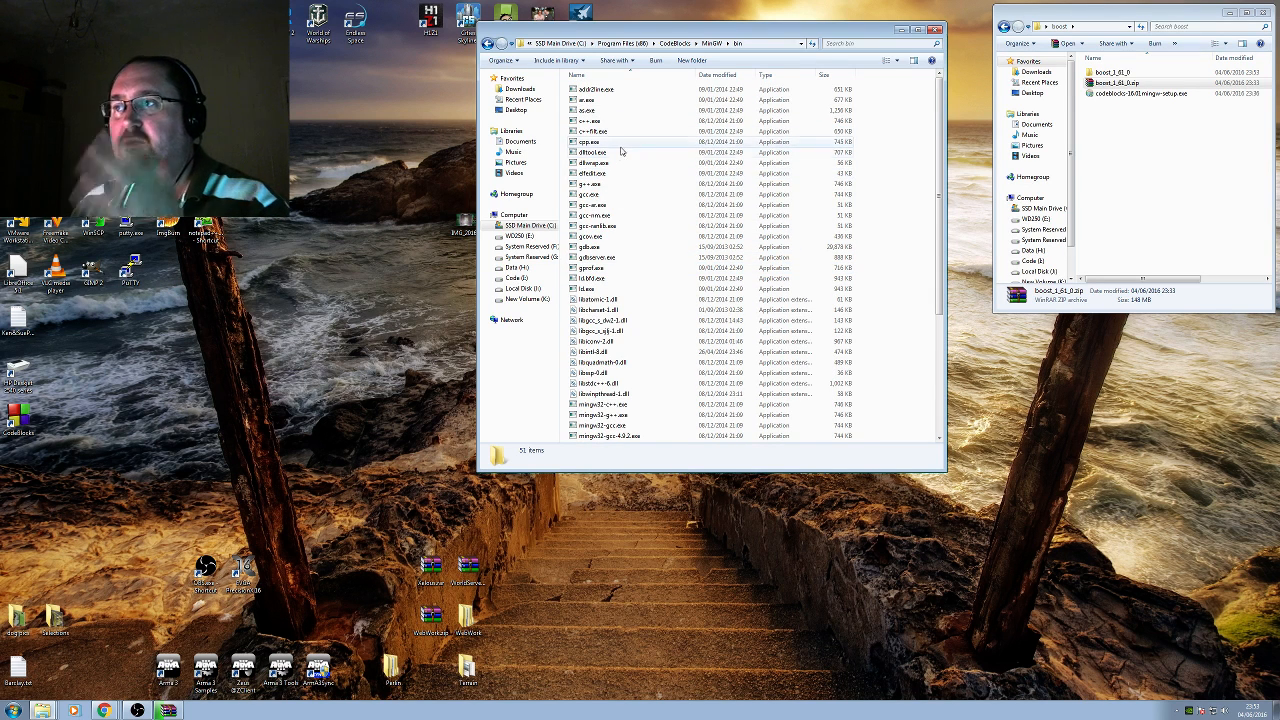
{"action": "scroll", "scroll_direction": "down", "scroll_amount": 3}
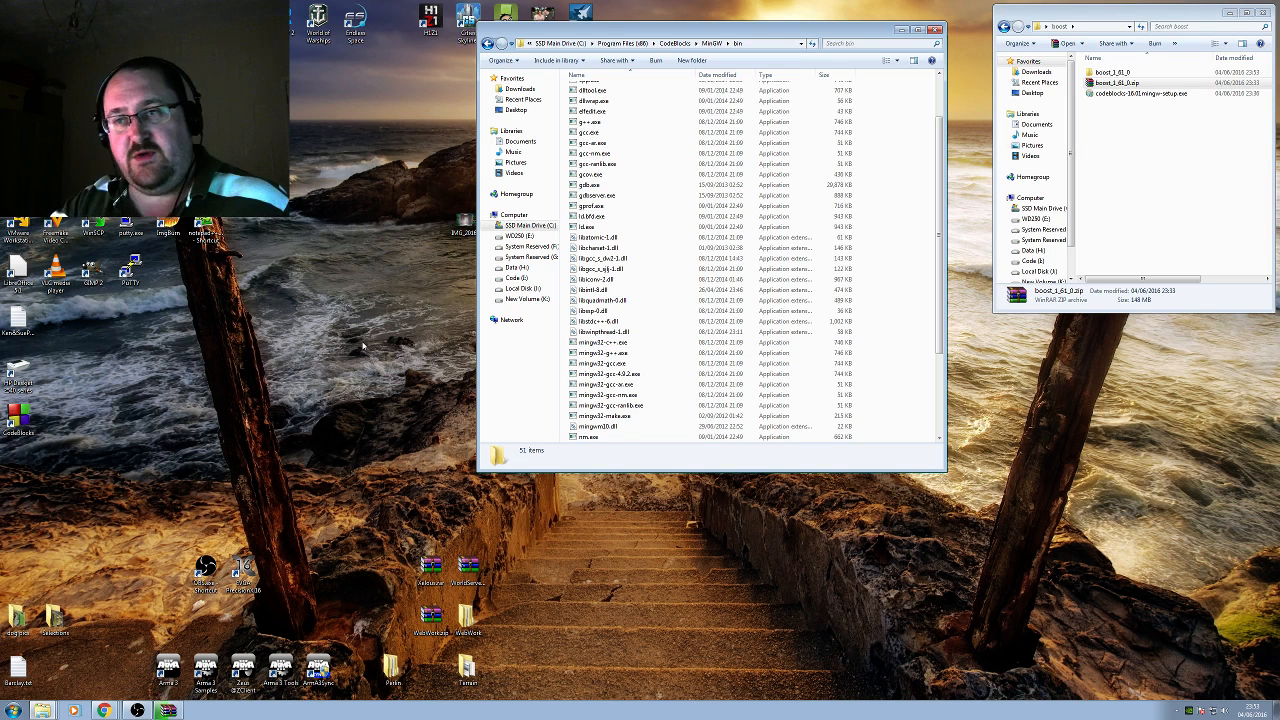
{"action": "scroll", "scroll_direction": "down", "scroll_amount": 3}
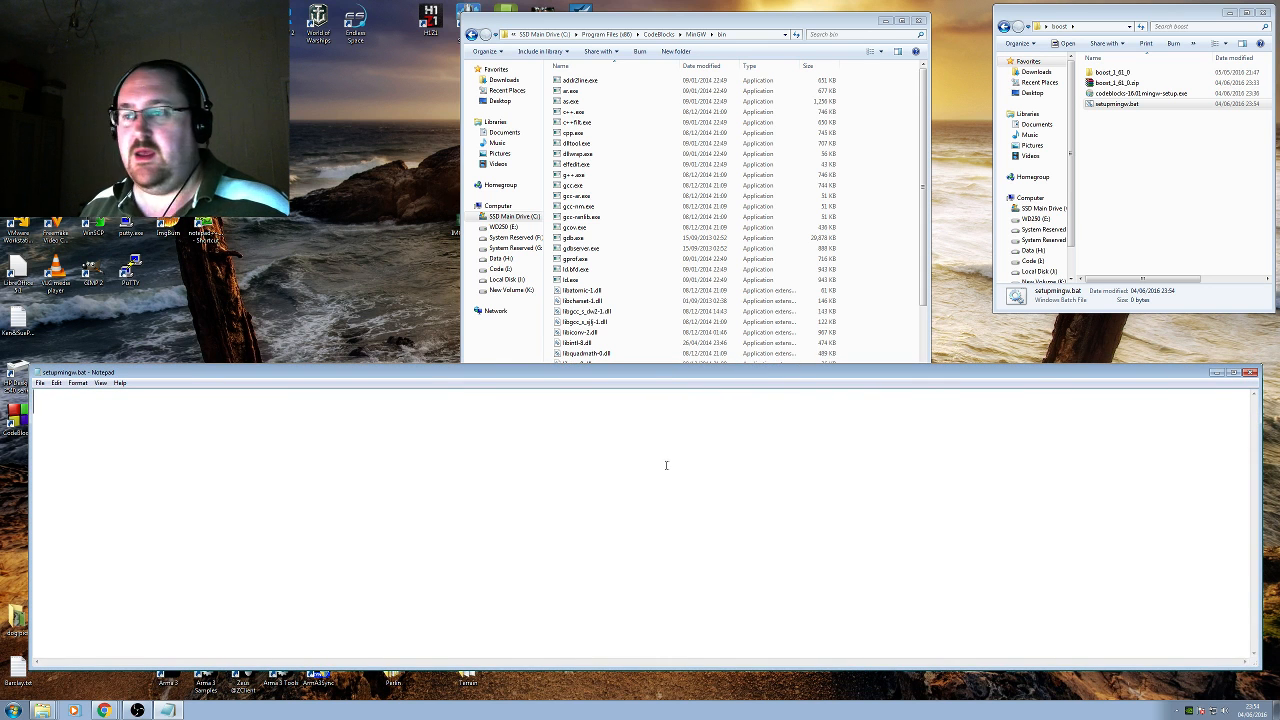
Step: Write path=%path%;c:\program files (x86)\codeblocks\mingw\bin into setupmingw.bat
{"action": "left_click", "coordinate": [640, 164]}
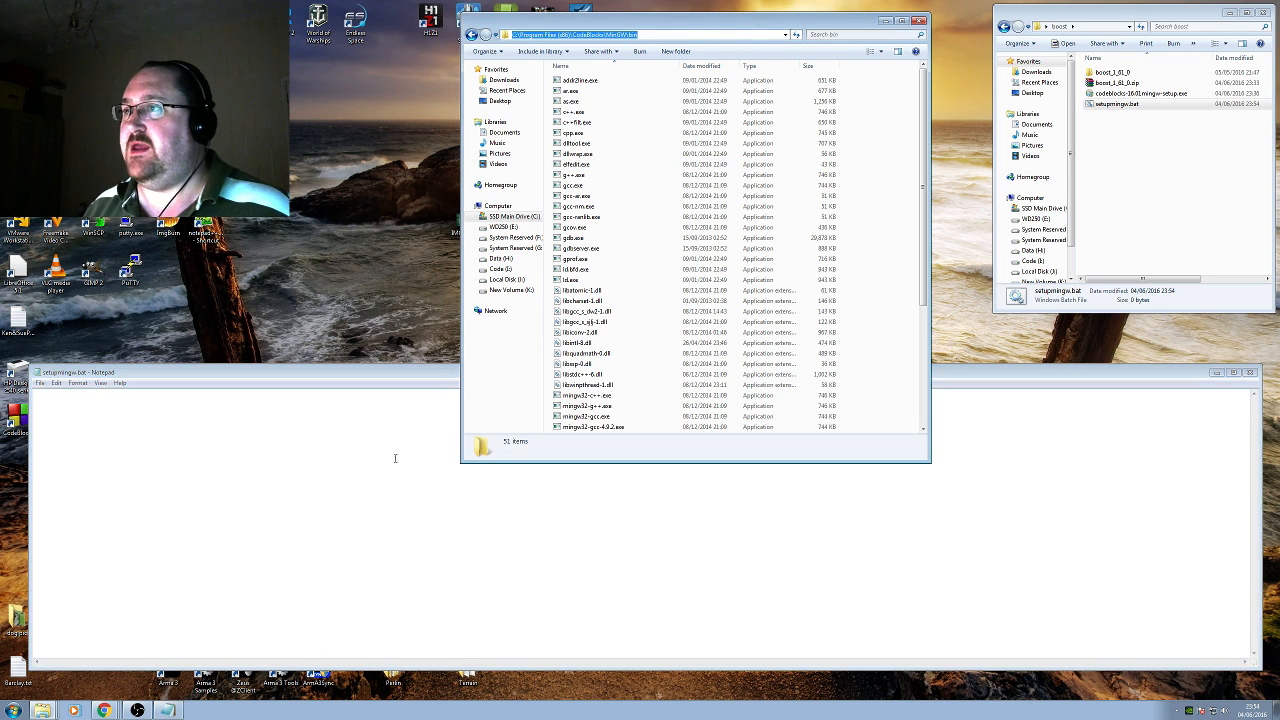
{"action": "type", "text": "pa"}
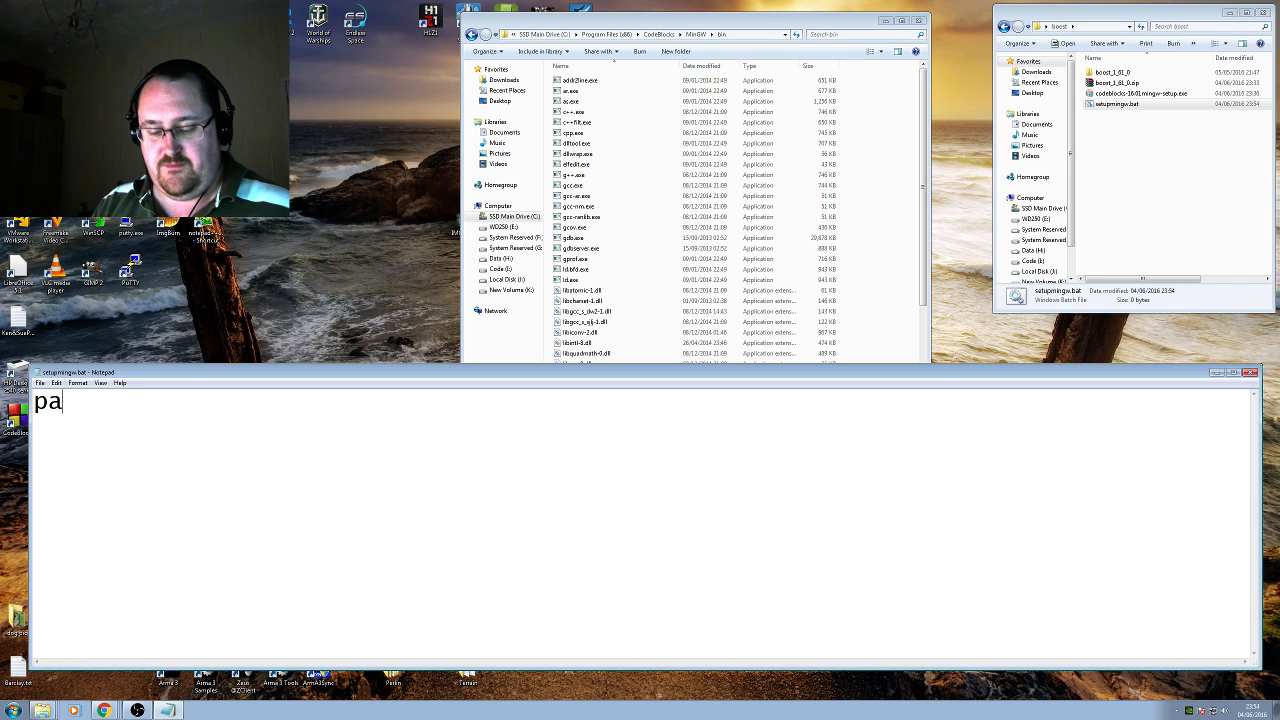
{"action": "type", "text": "th=%path%;"}
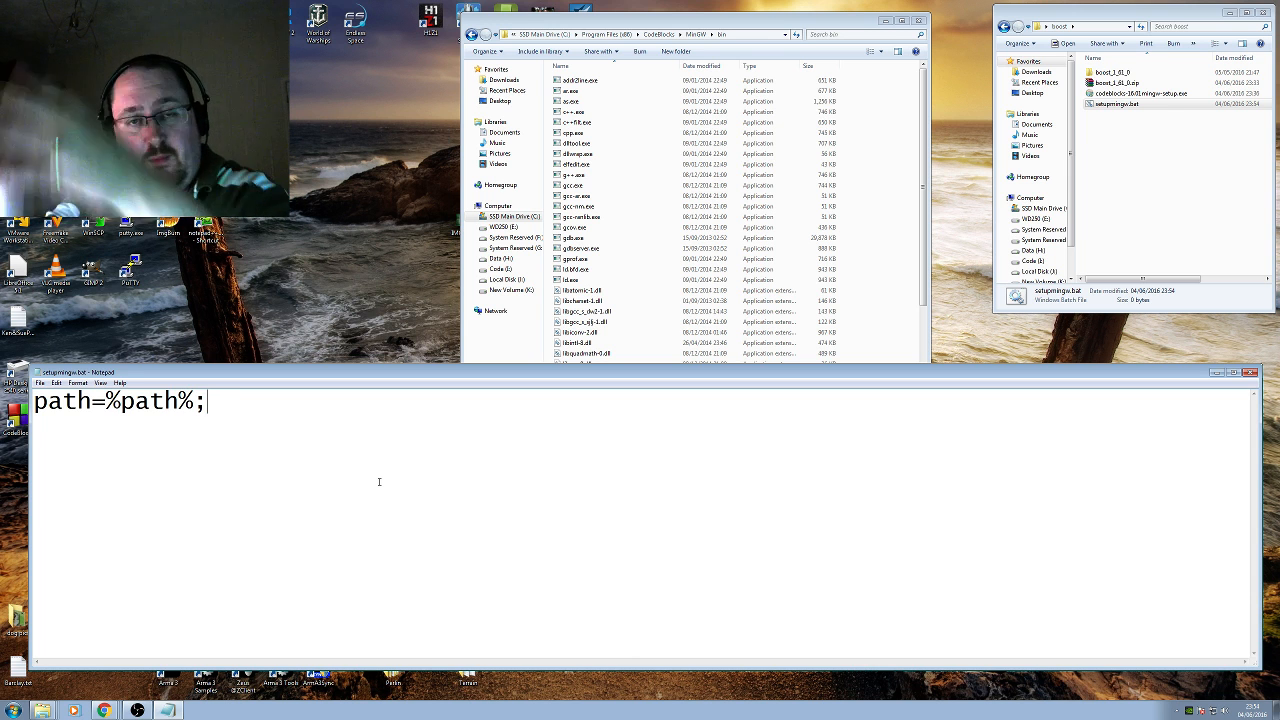
{"action": "type", "text": "c:\\"}
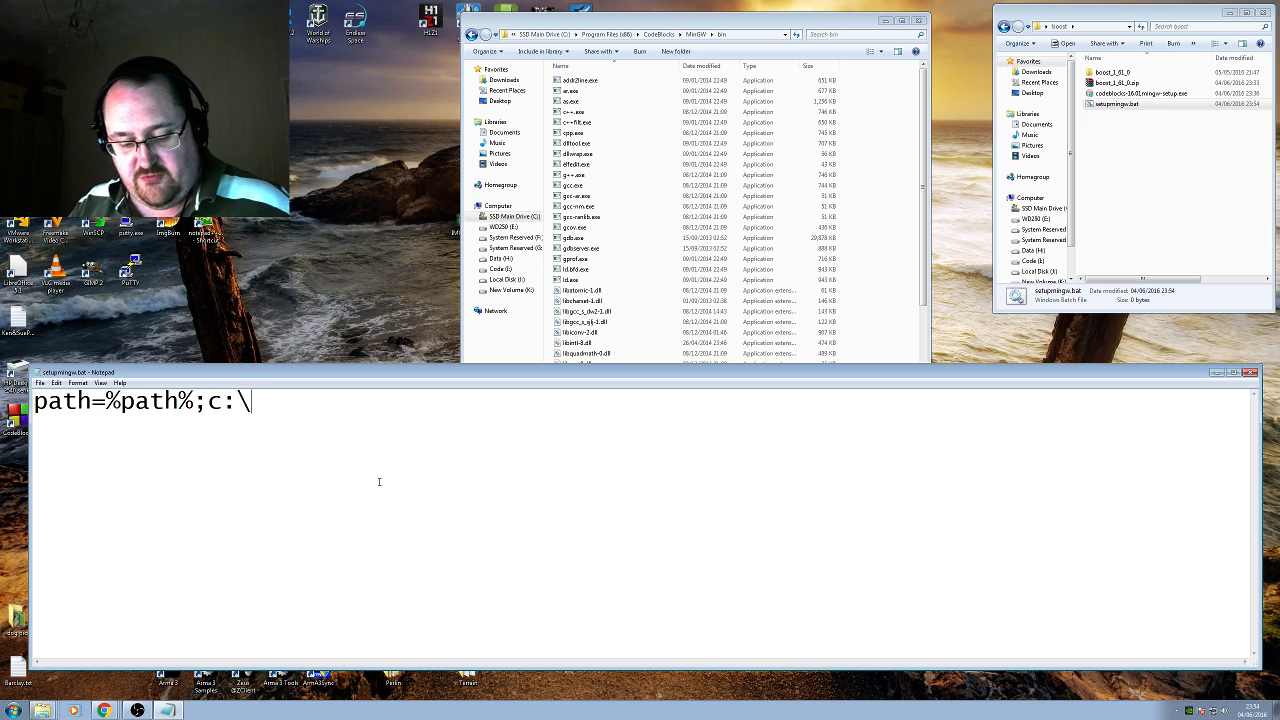
{"action": "type", "text": "program files ("}
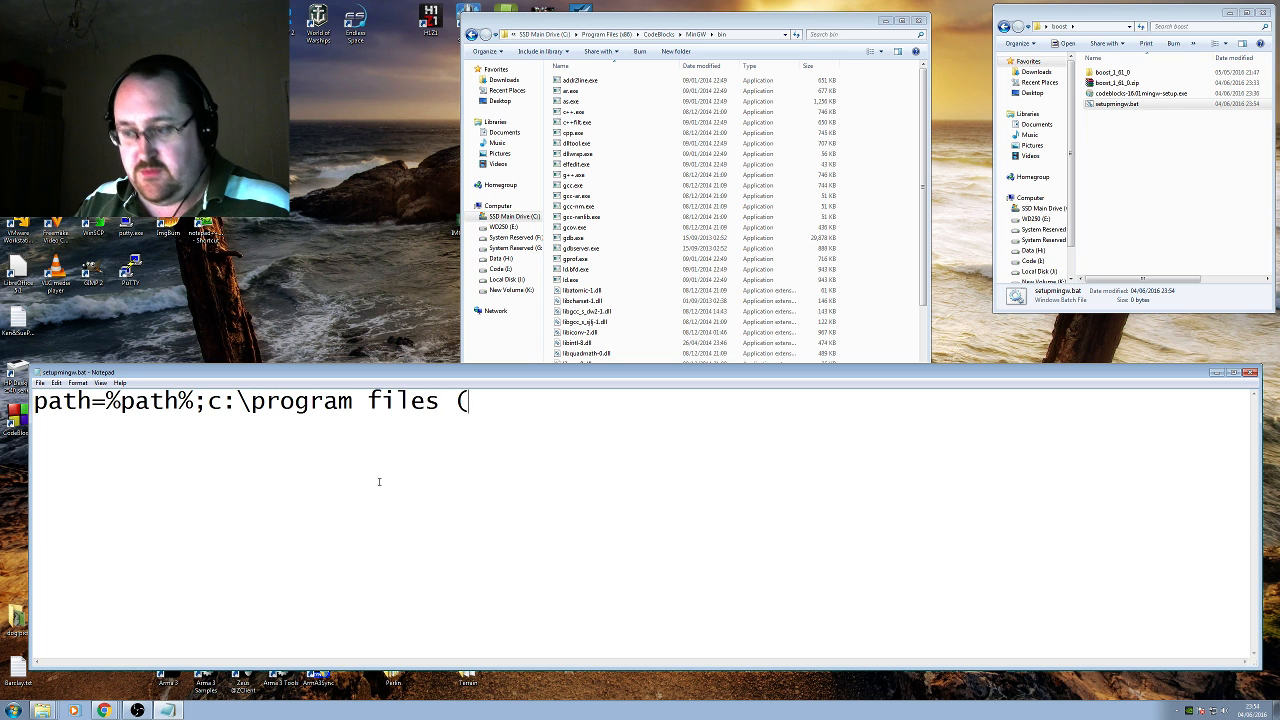
{"action": "type", "text": "x86)"}
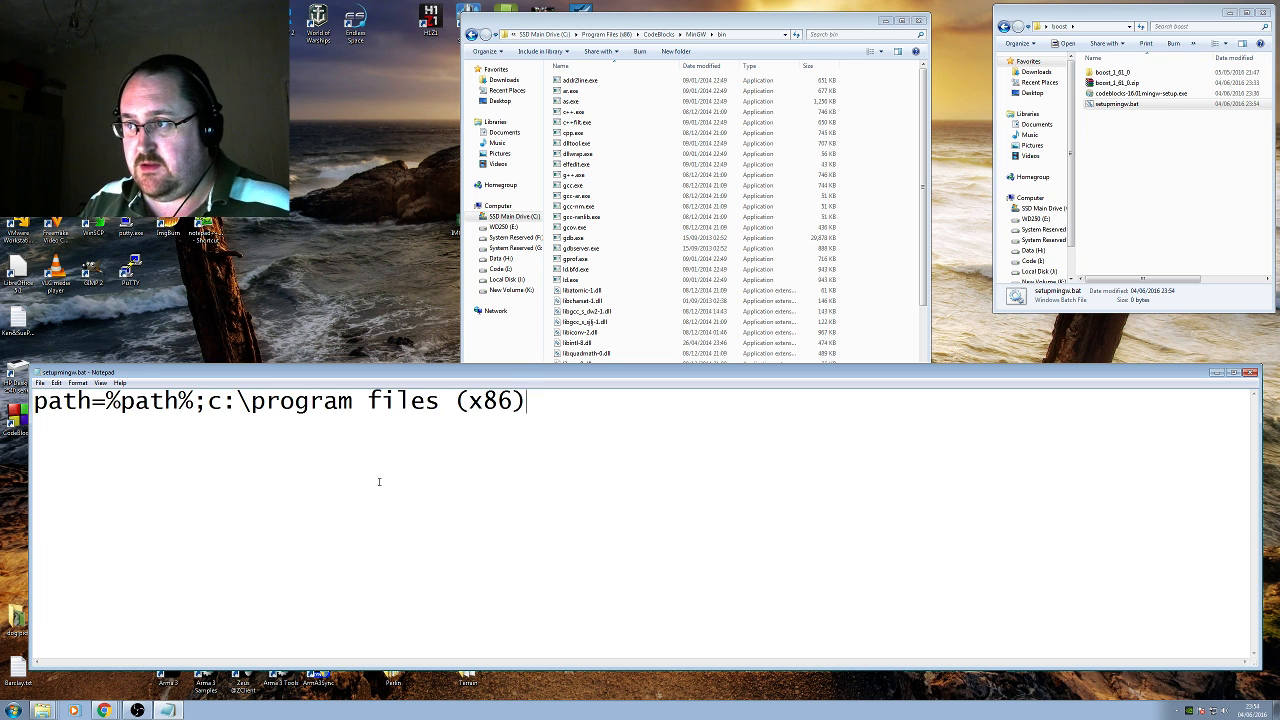
{"action": "type", "text": "\\codeblocks\\"}
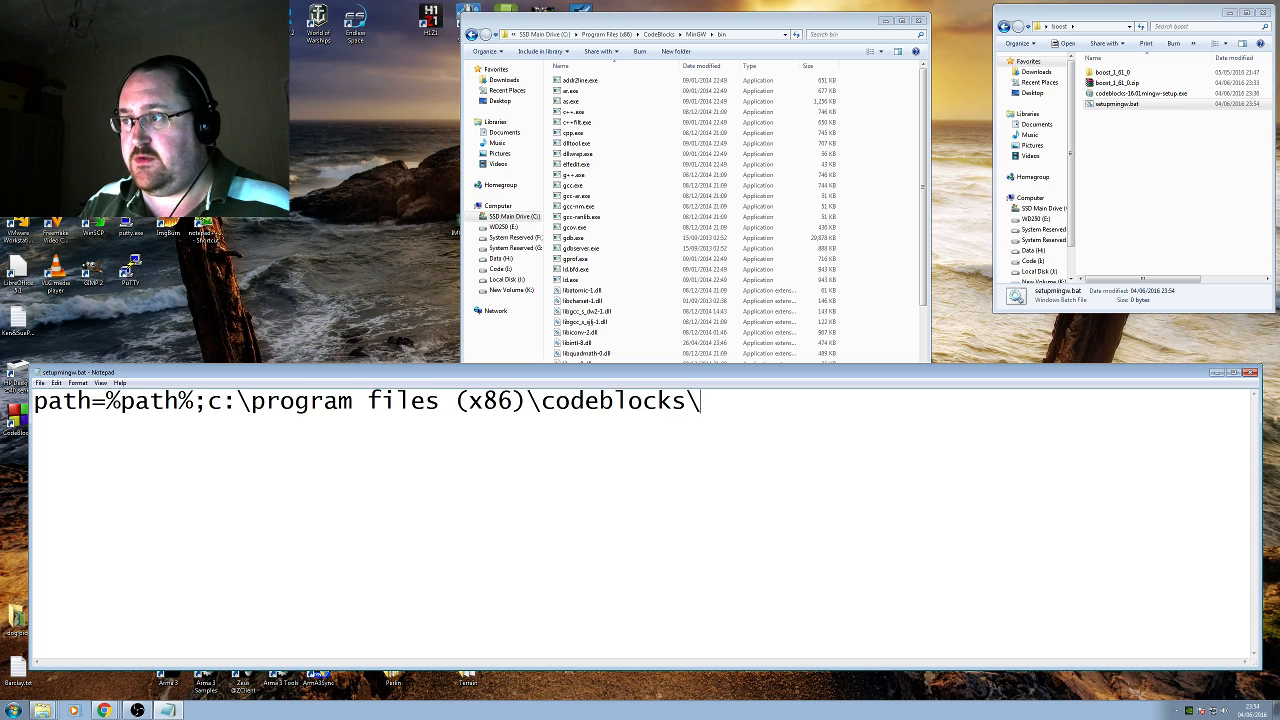
{"action": "type", "text": "mingw\\"}
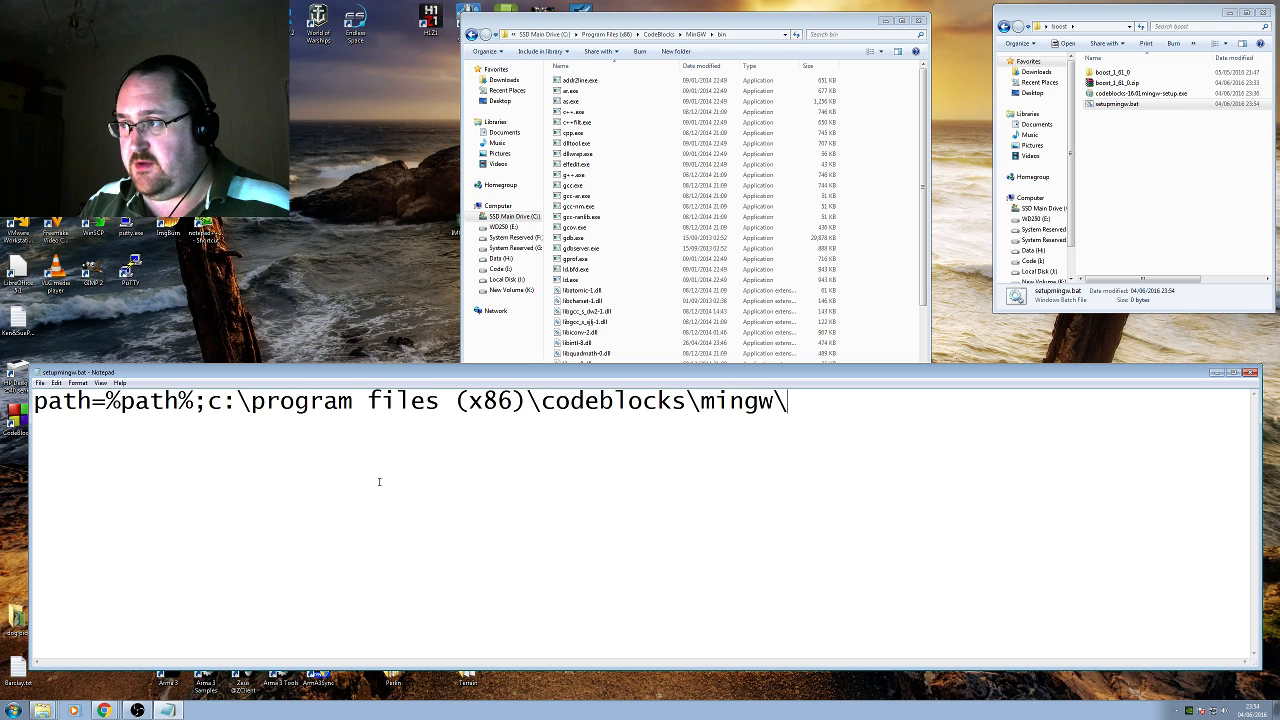
{"action": "type", "text": "bin"}
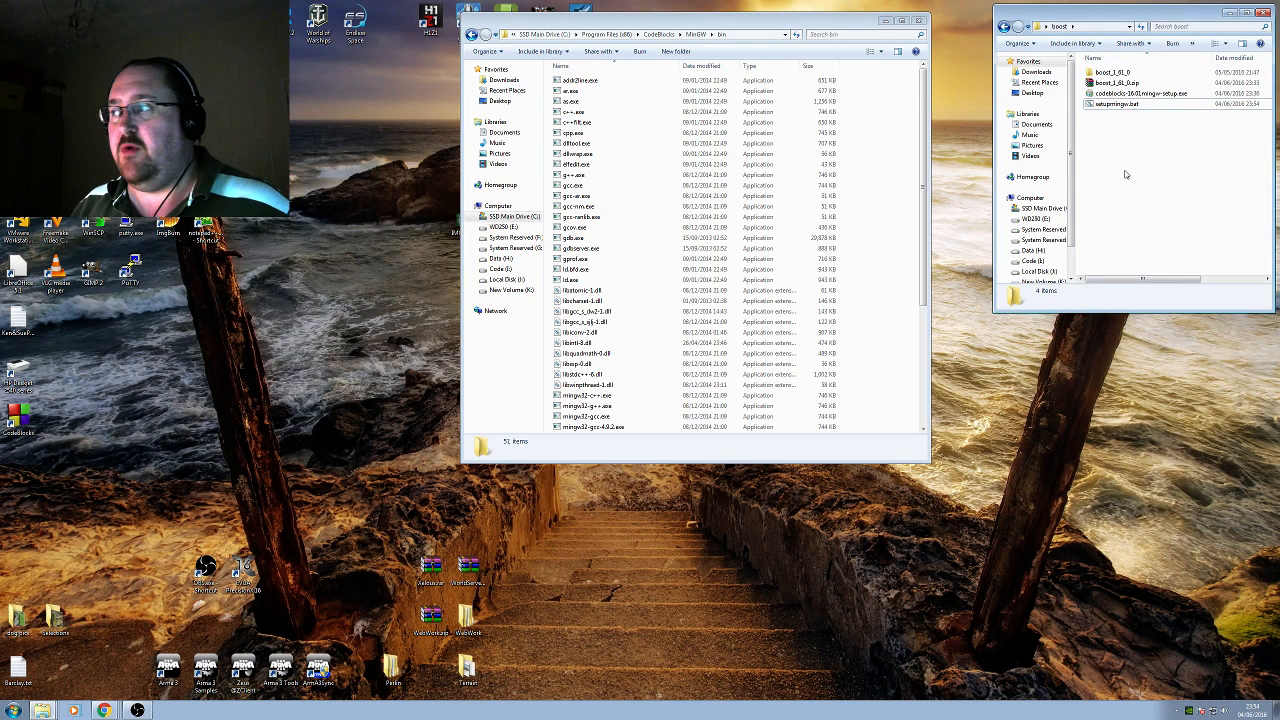
{"action": "mouse_move", "coordinate": [1124, 174]}
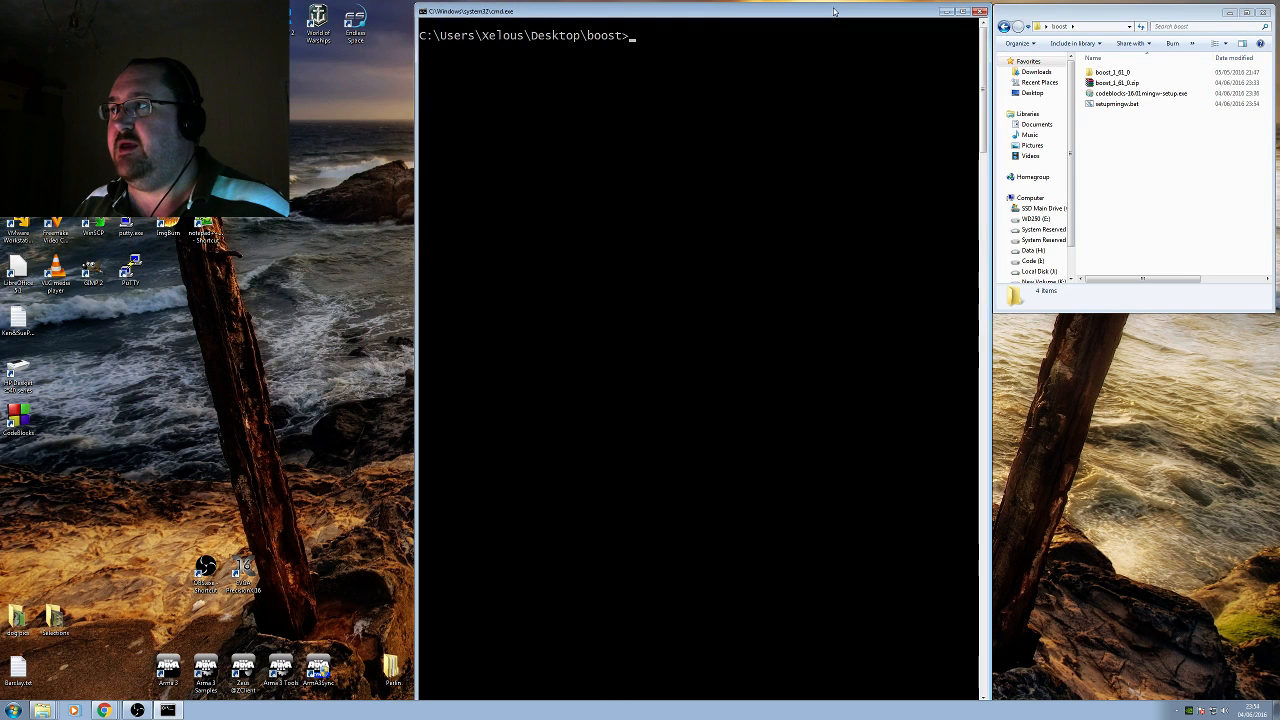
Step: Run gcc (unrecognised), dir, then setupmingw so gcc is found on the PATH
{"action": "type", "text": "gcc"}
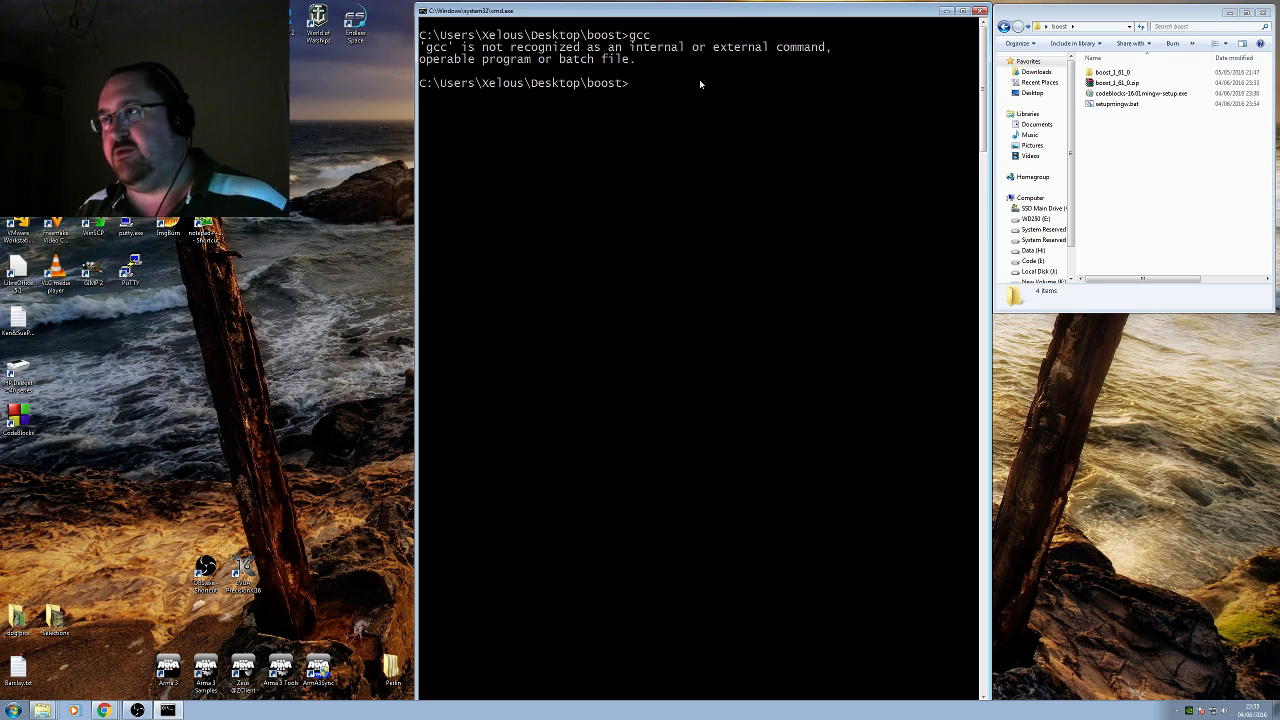
{"action": "type", "text": "dir"}
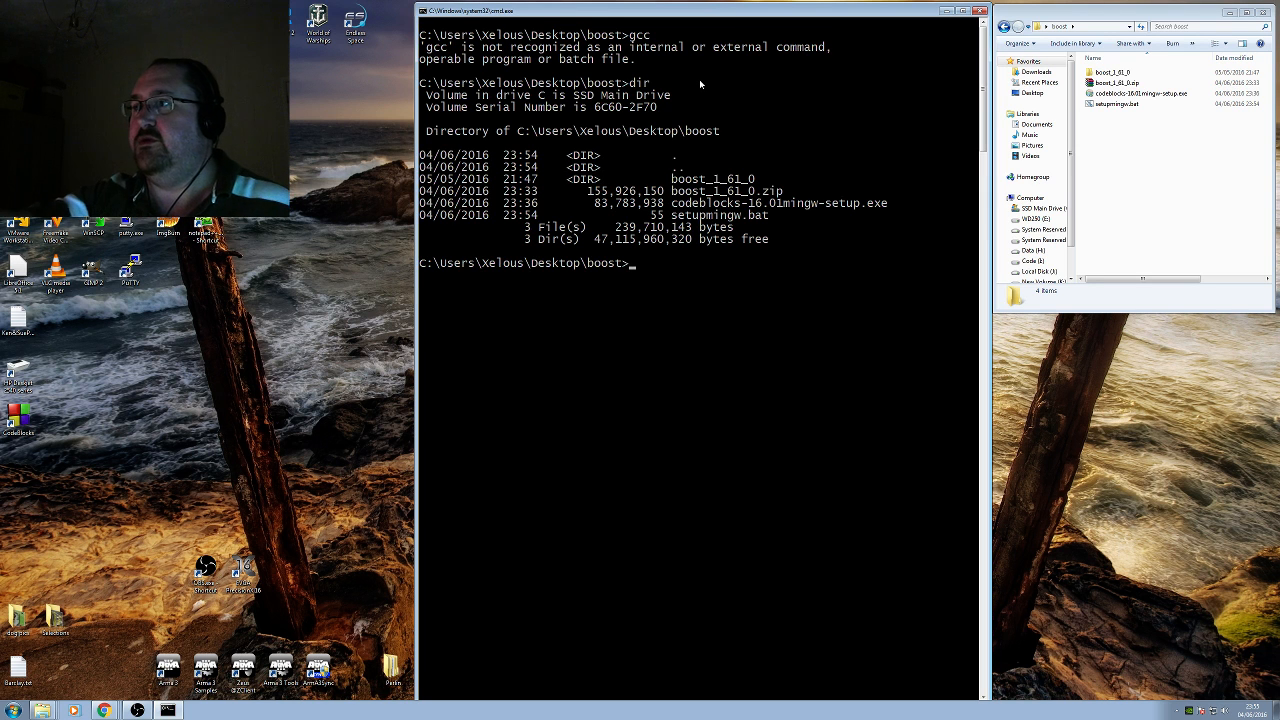
{"action": "type", "text": "setupmingw"}
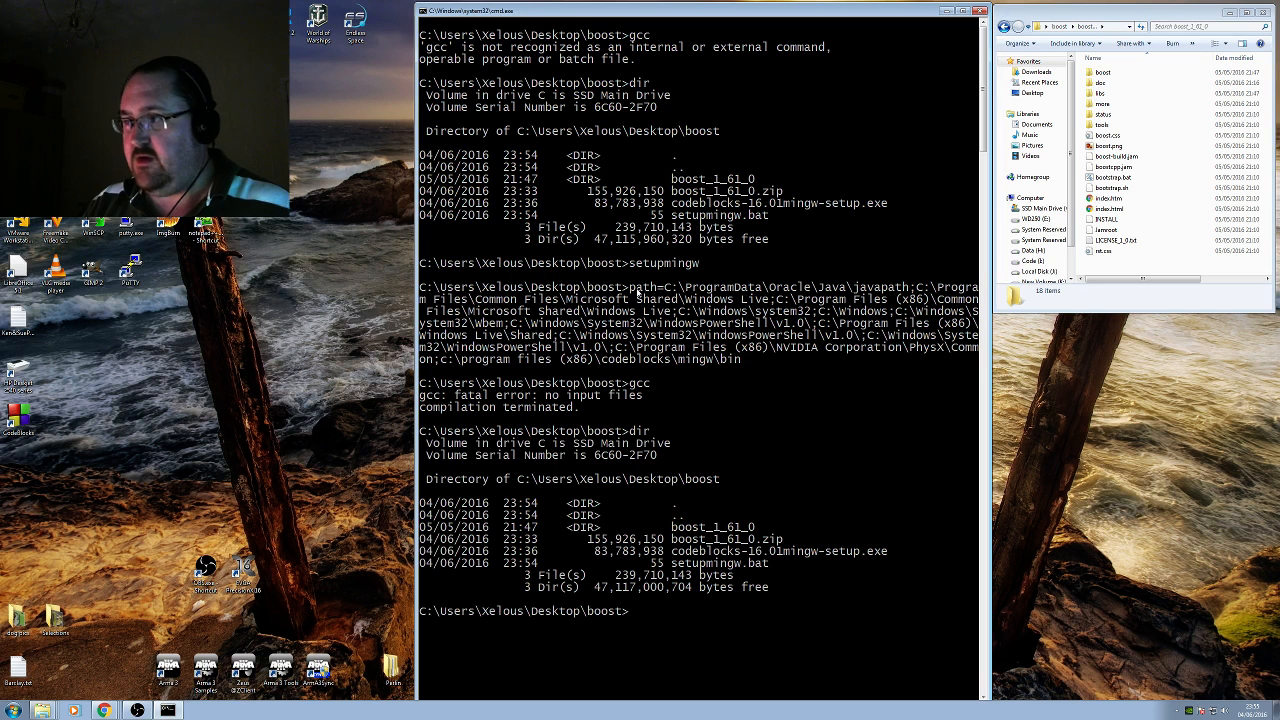
Step: Change into boost_1_61_0 and run bootstrap gcc to build b2.exe and bjam.exe
{"action": "type", "text": "cd boost_1_61_0"}
{"action": "type", "text": "dir"}
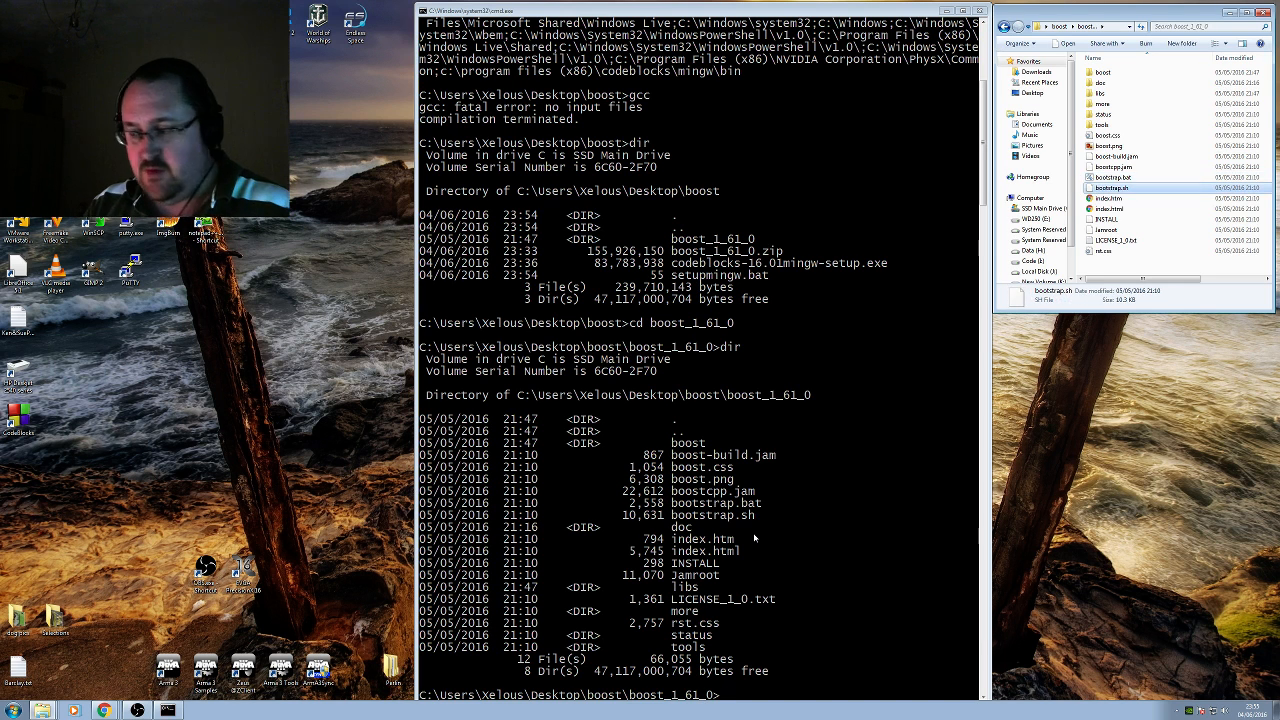
{"action": "type", "text": "bootstrap gcc"}
{"action": "type", "text": "dir"}
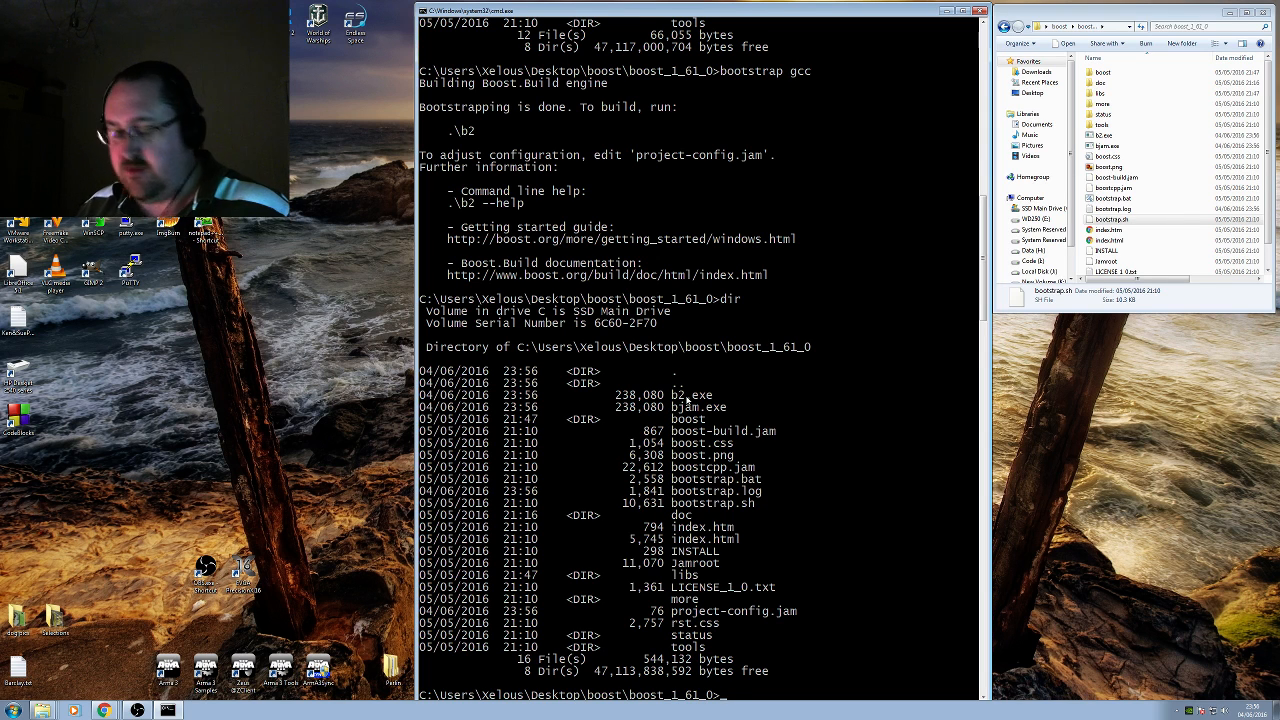
Step: Run b2 to build Boost, which picks the msvc toolset and fails on 'cl' not recognised
{"action": "type", "text": "b2"}
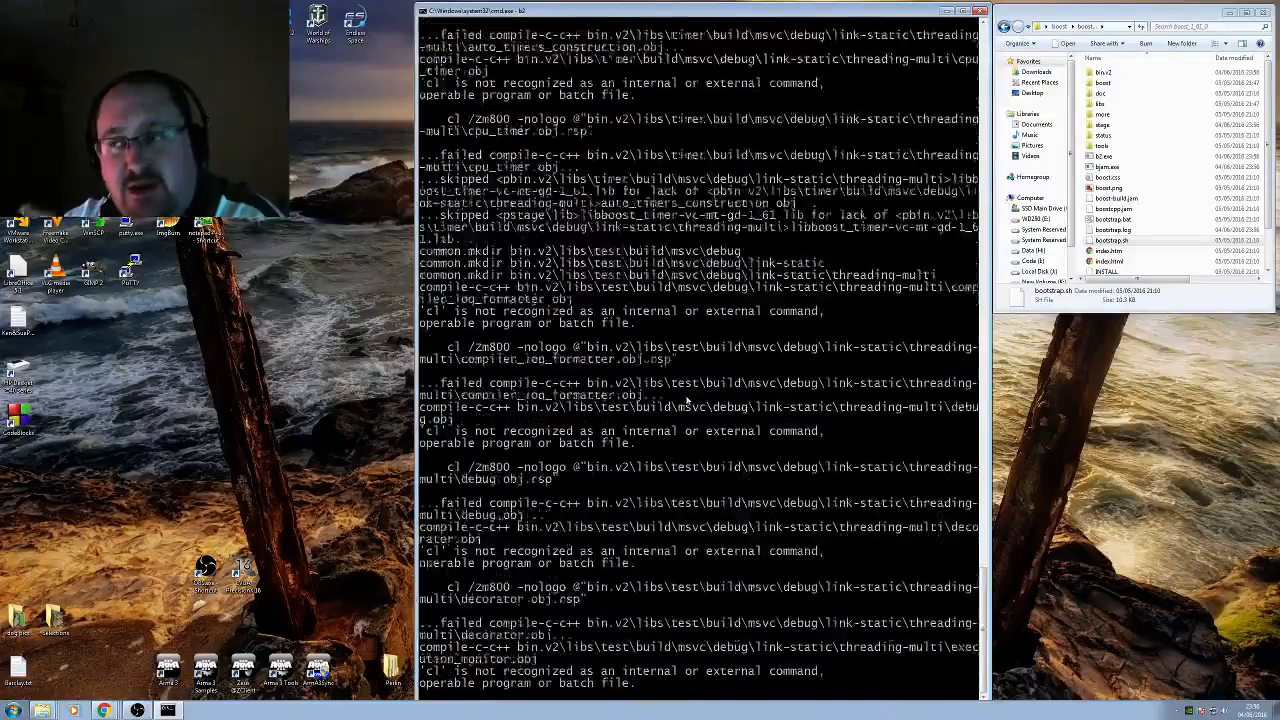
{"action": "scroll", "scroll_direction": "down", "scroll_amount": 3}
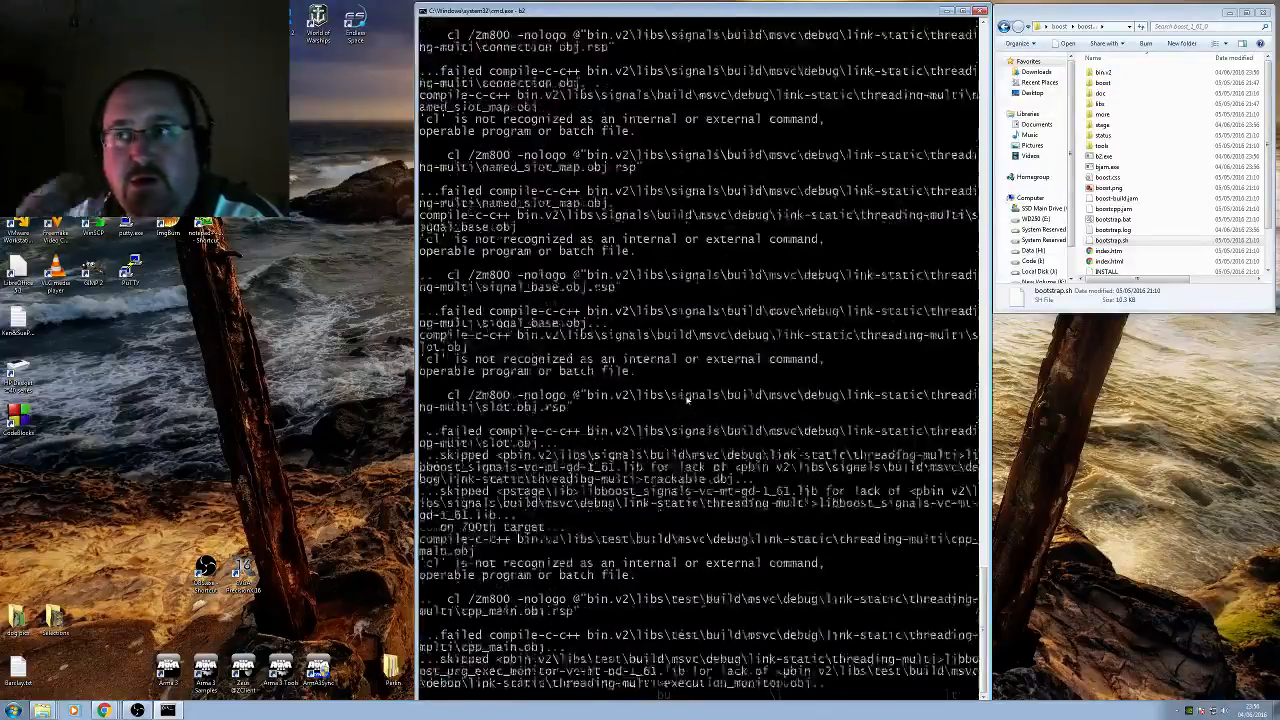